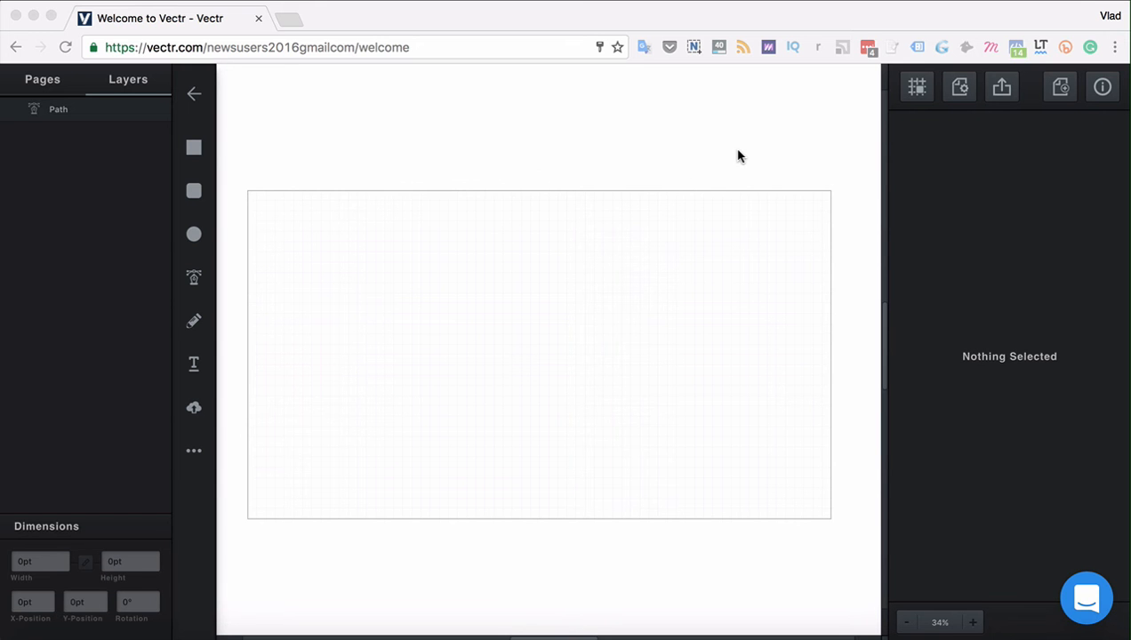
{"action": "mouse_move", "coordinate": [601, 142]}
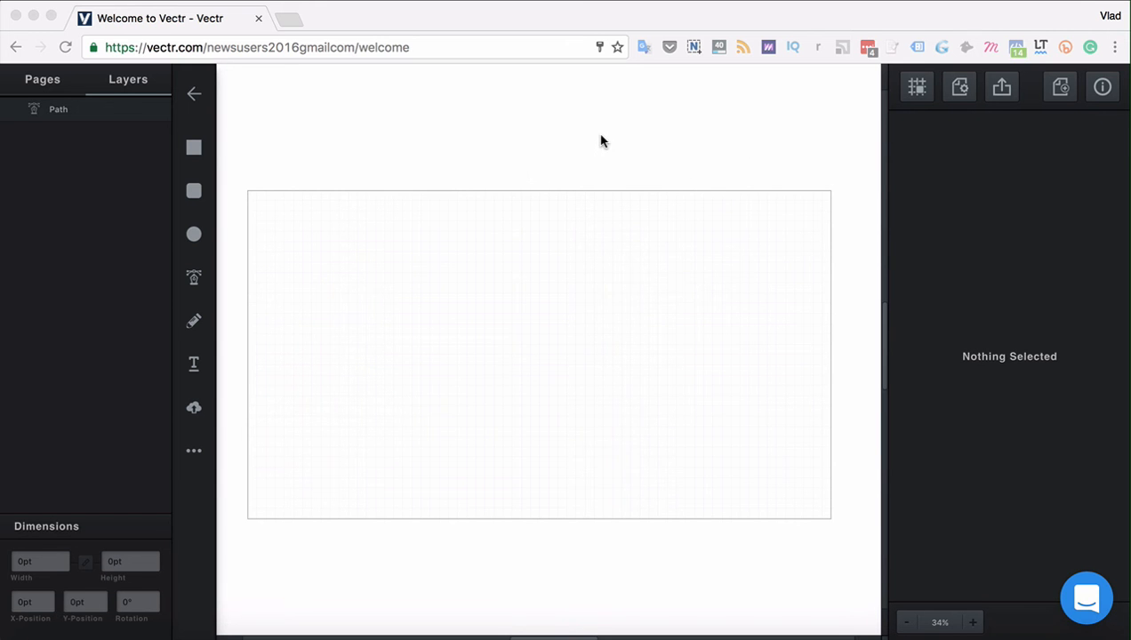
{"action": "mouse_move", "coordinate": [194, 149]}
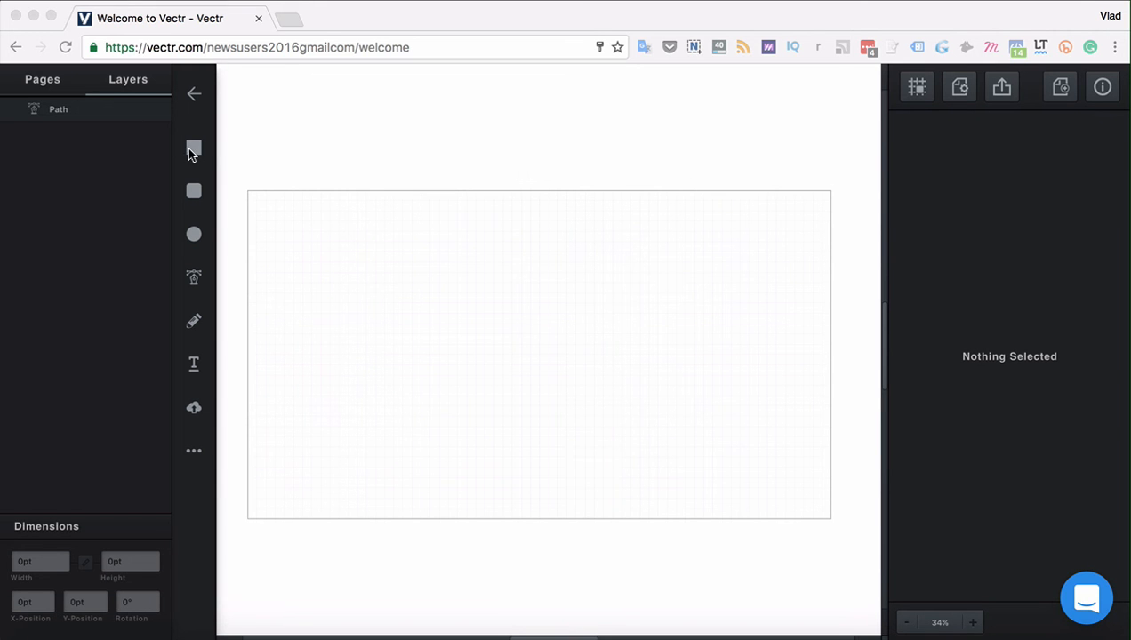
{"action": "mouse_move", "coordinate": [194, 149]}
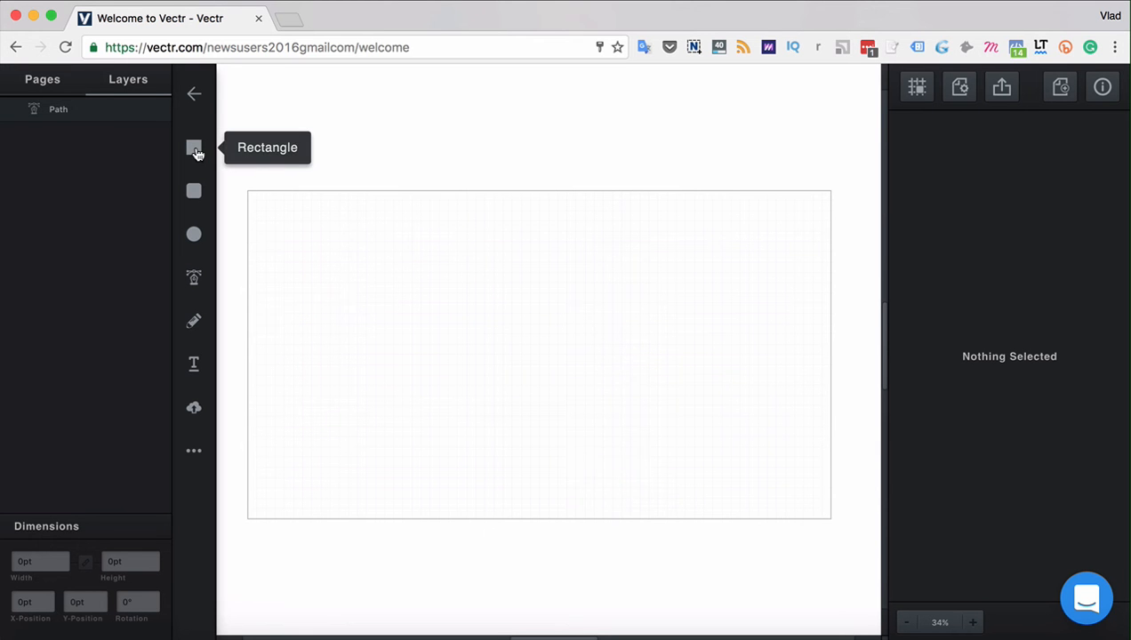
{"action": "mouse_move", "coordinate": [199, 232]}
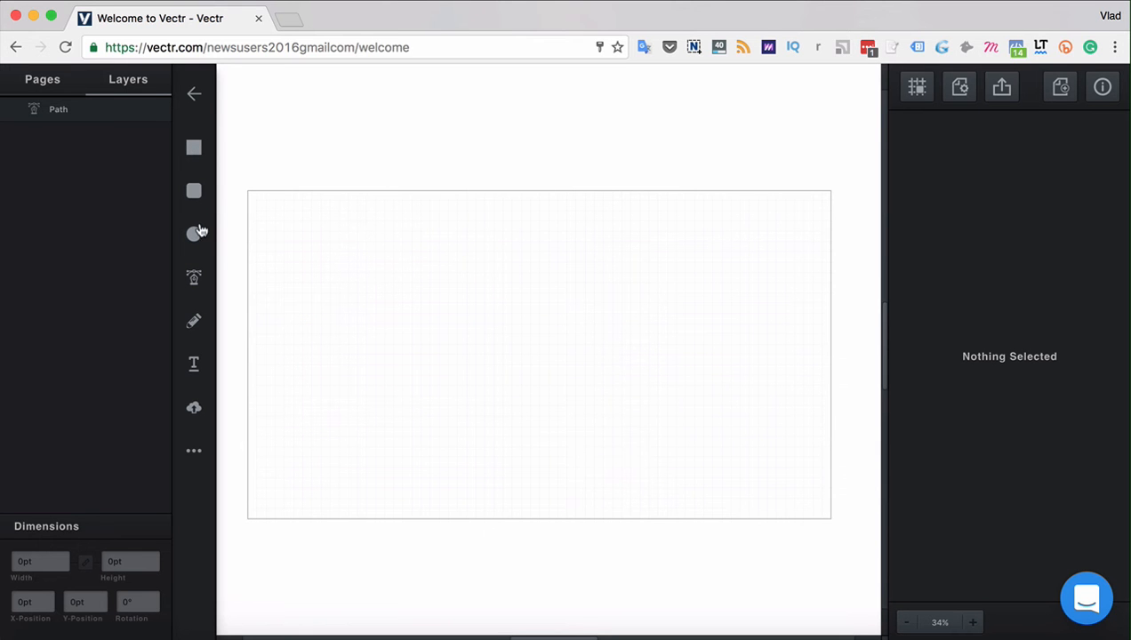
{"action": "mouse_move", "coordinate": [193, 235]}
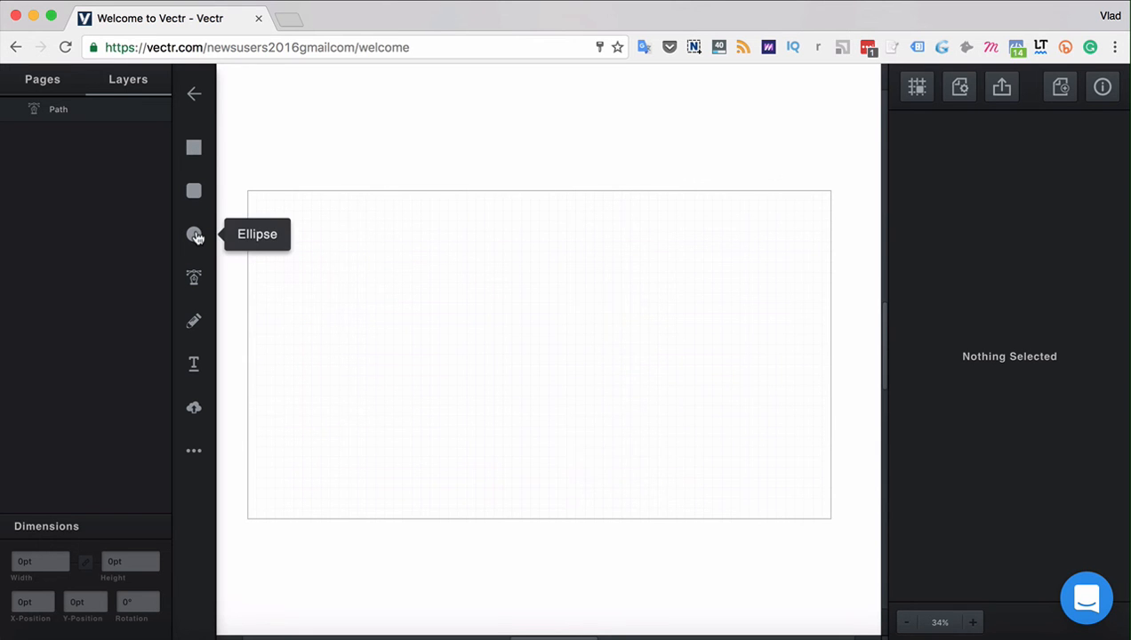
{"action": "mouse_move", "coordinate": [381, 288]}
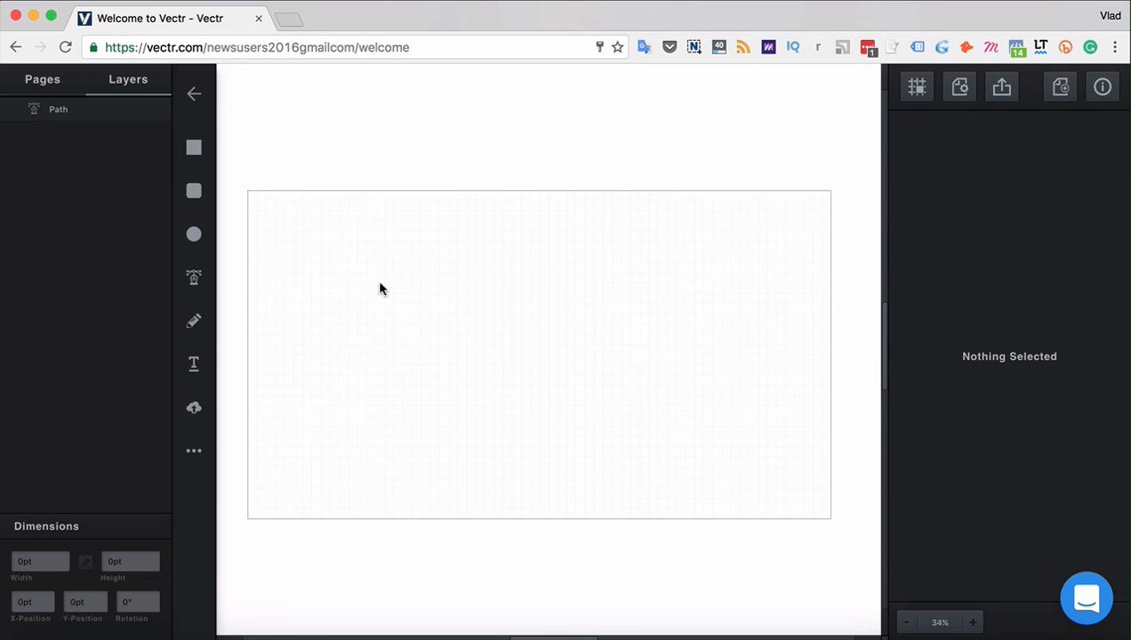
{"action": "mouse_move", "coordinate": [193, 278]}
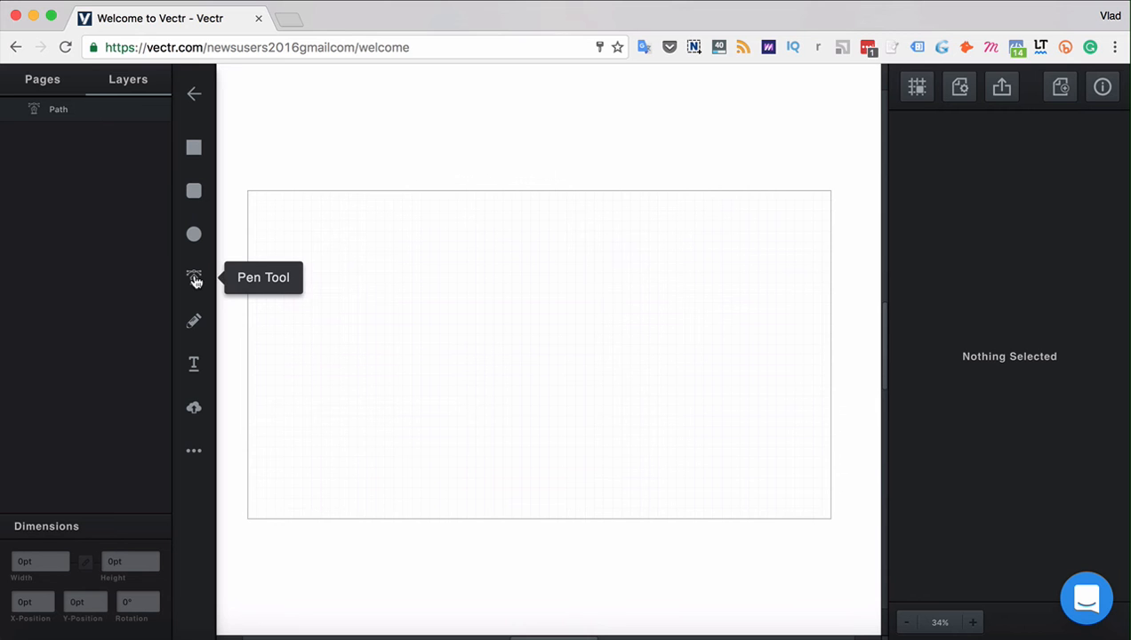
{"action": "mouse_move", "coordinate": [194, 320]}
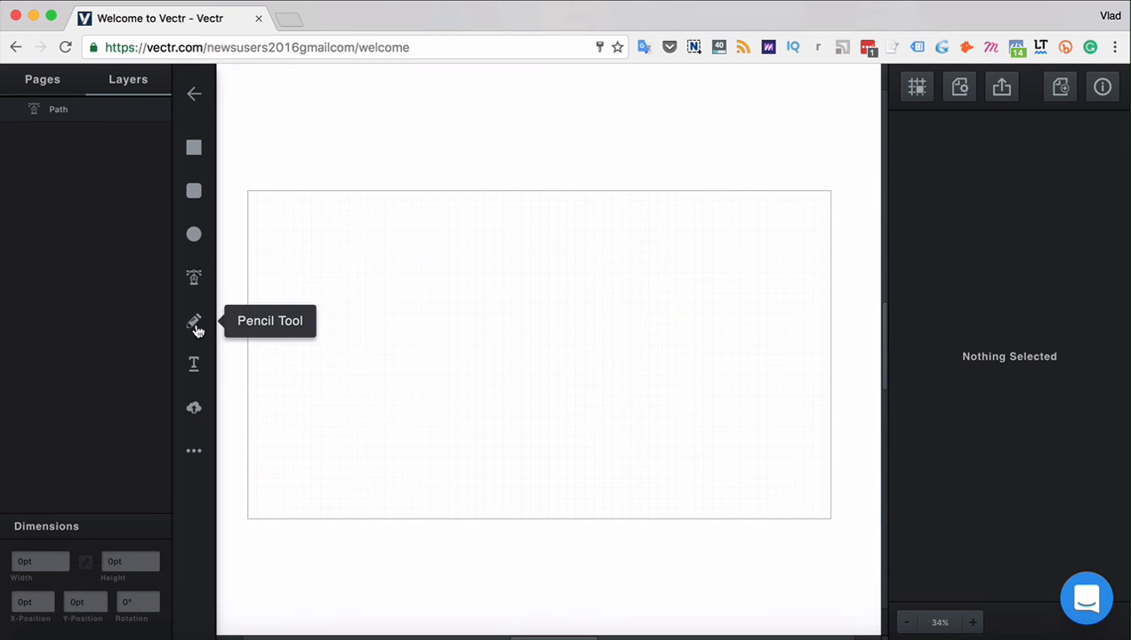
With the Pencil tool, draw a wavy black stroke from the lower left across to the right and finish it
{"action": "left_click", "coordinate": [194, 320]}
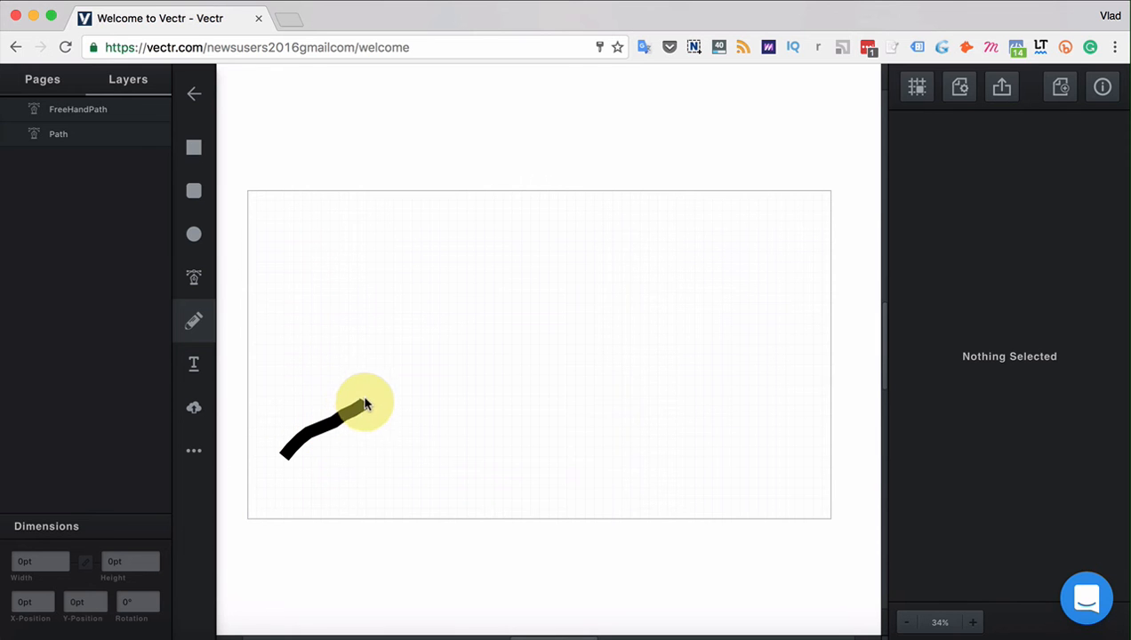
{"action": "left_click_drag", "start_coordinate": [364, 409], "coordinate": [530, 302]}
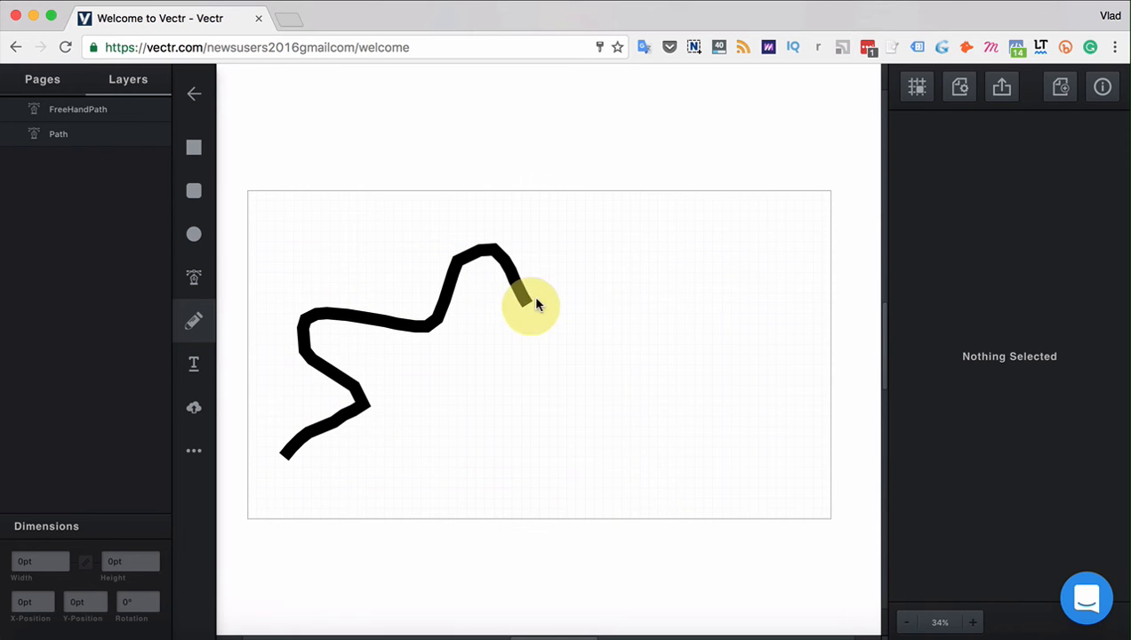
{"action": "left_click_drag", "start_coordinate": [534, 306], "coordinate": [484, 462]}
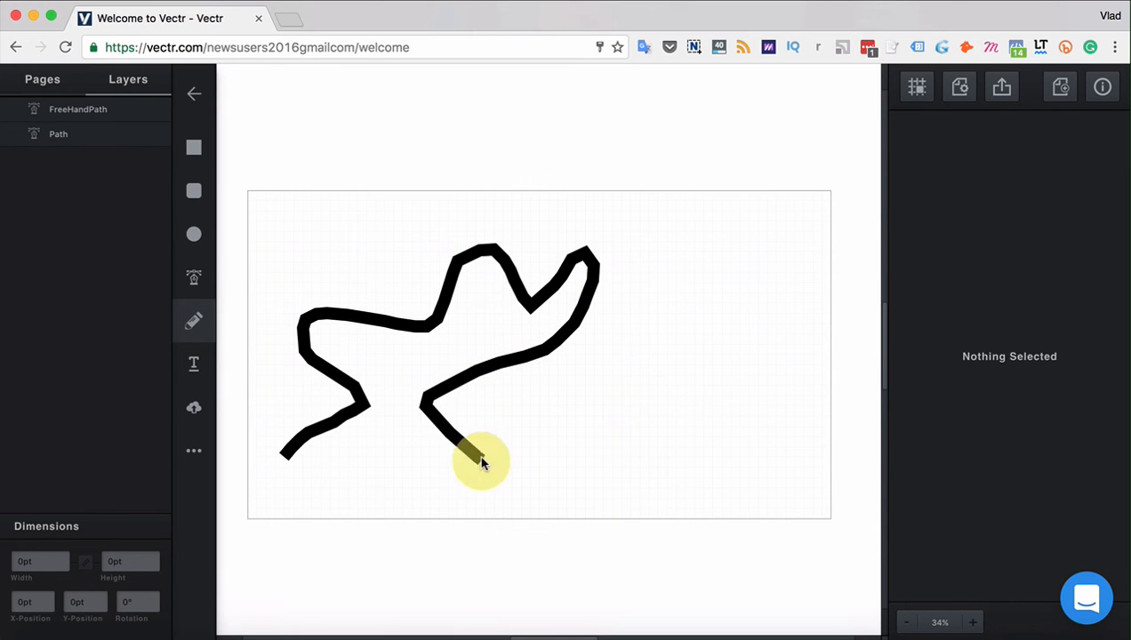
{"action": "left_click_drag", "start_coordinate": [480, 461], "coordinate": [702, 275]}
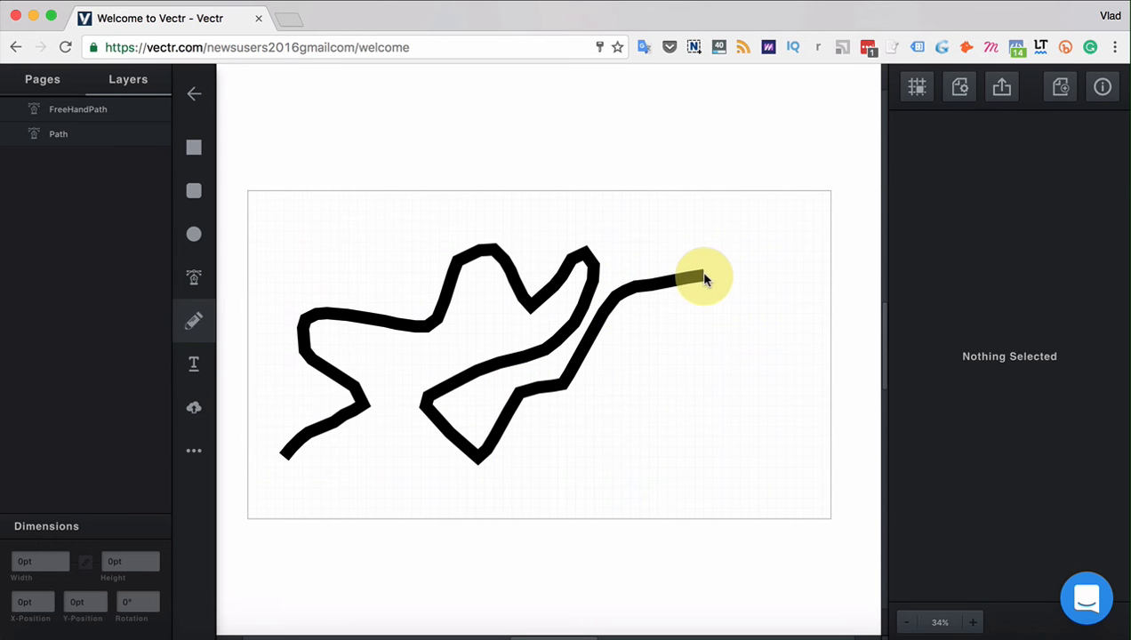
{"action": "left_click_drag", "start_coordinate": [703, 281], "coordinate": [605, 427]}
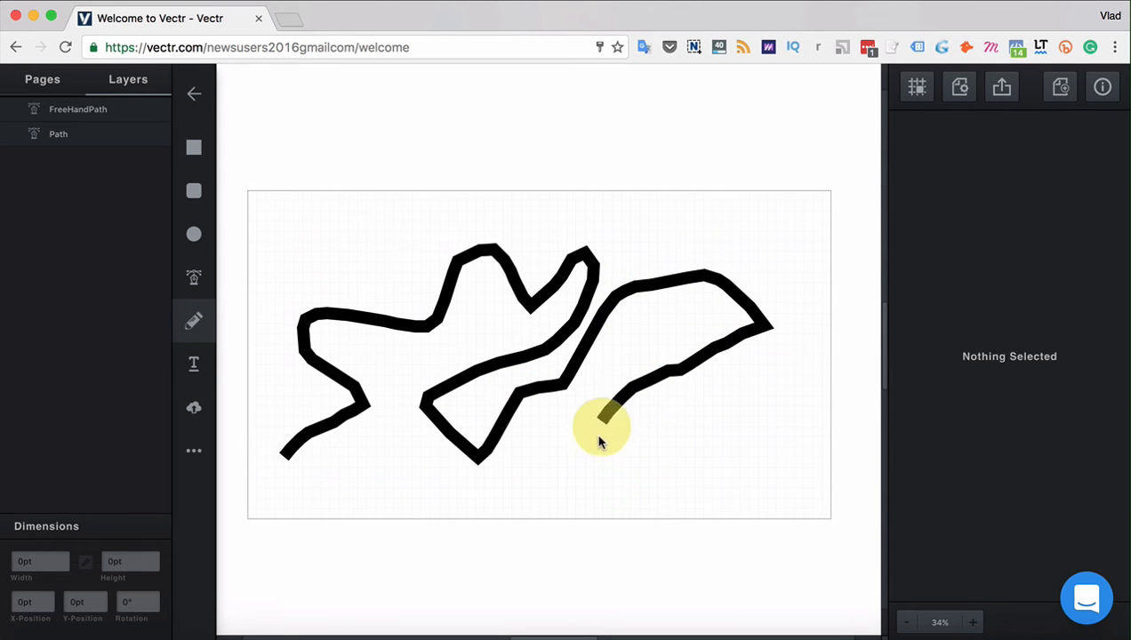
{"action": "left_click", "coordinate": [601, 427]}
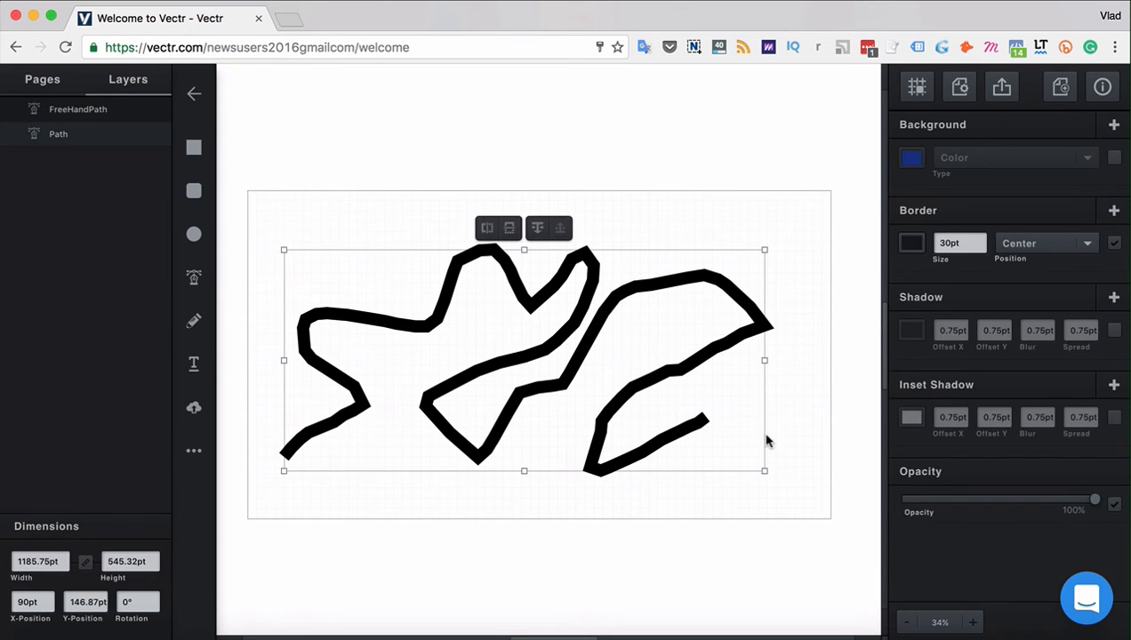
{"action": "mouse_move", "coordinate": [509, 240]}
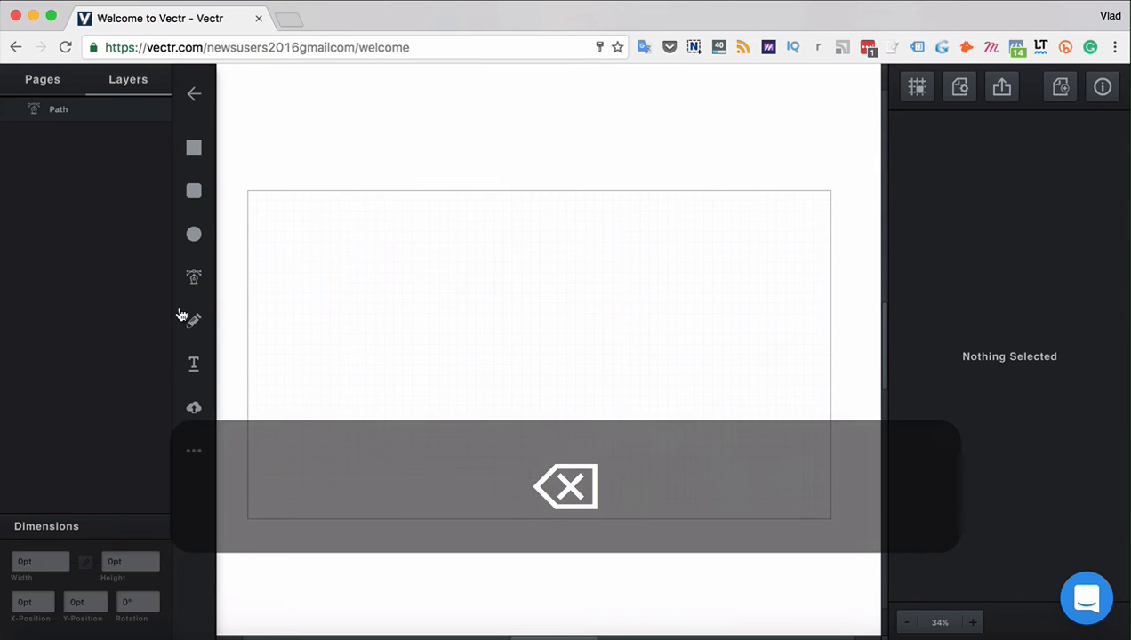
With the Pen tool, add curved anchors looping the path's right end down and back
{"action": "left_click", "coordinate": [284, 324]}
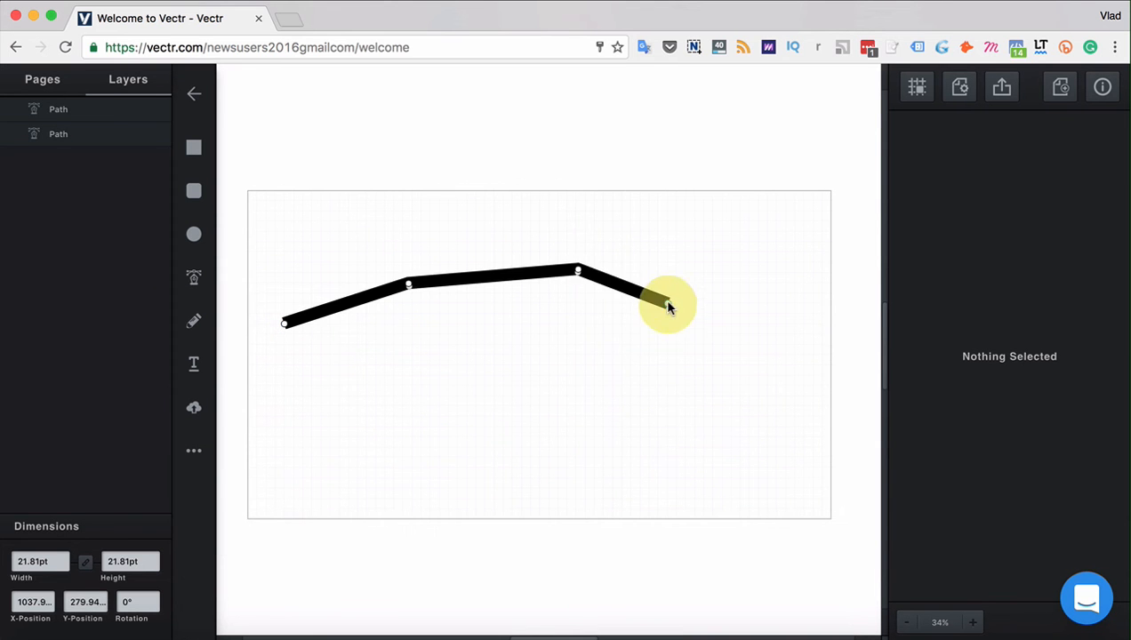
{"action": "left_click_drag", "start_coordinate": [668, 306], "coordinate": [641, 390]}
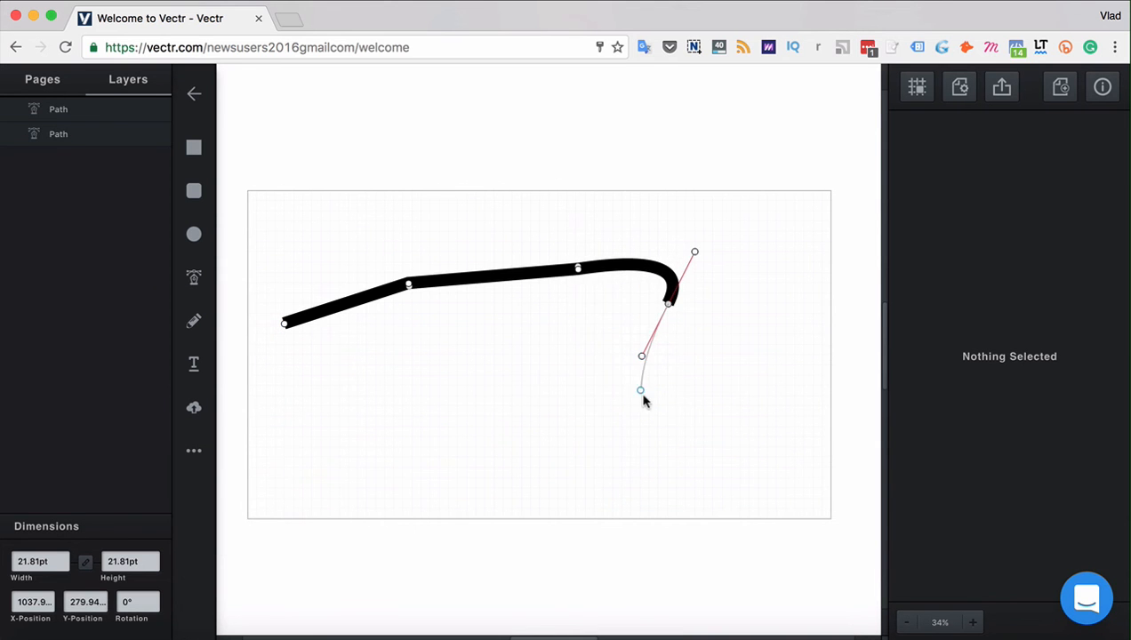
{"action": "left_click_drag", "start_coordinate": [640, 390], "coordinate": [698, 418]}
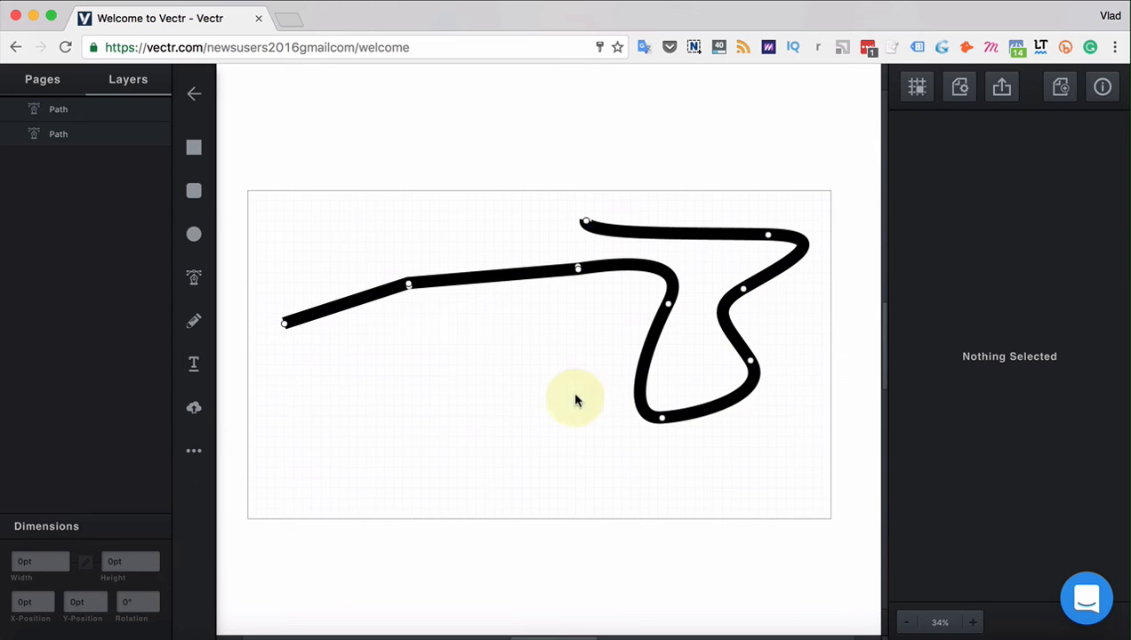
Select the freehand path, enter point editing and sharpen the loop's bottom anchor into a corner
{"action": "left_click", "coordinate": [640, 388]}
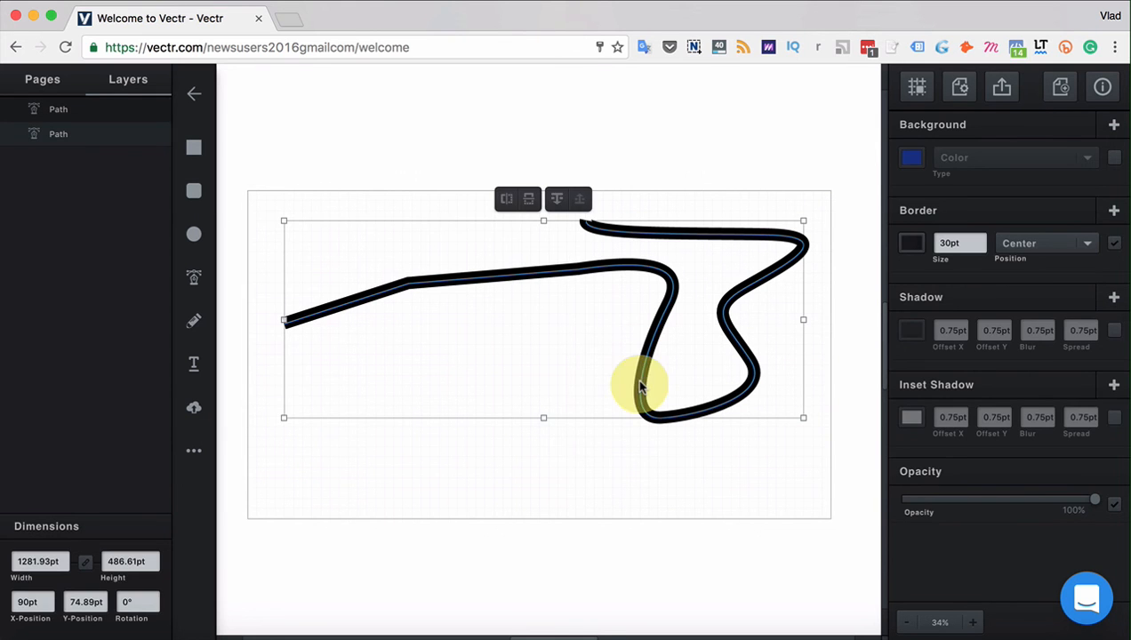
{"action": "left_click", "coordinate": [665, 420]}
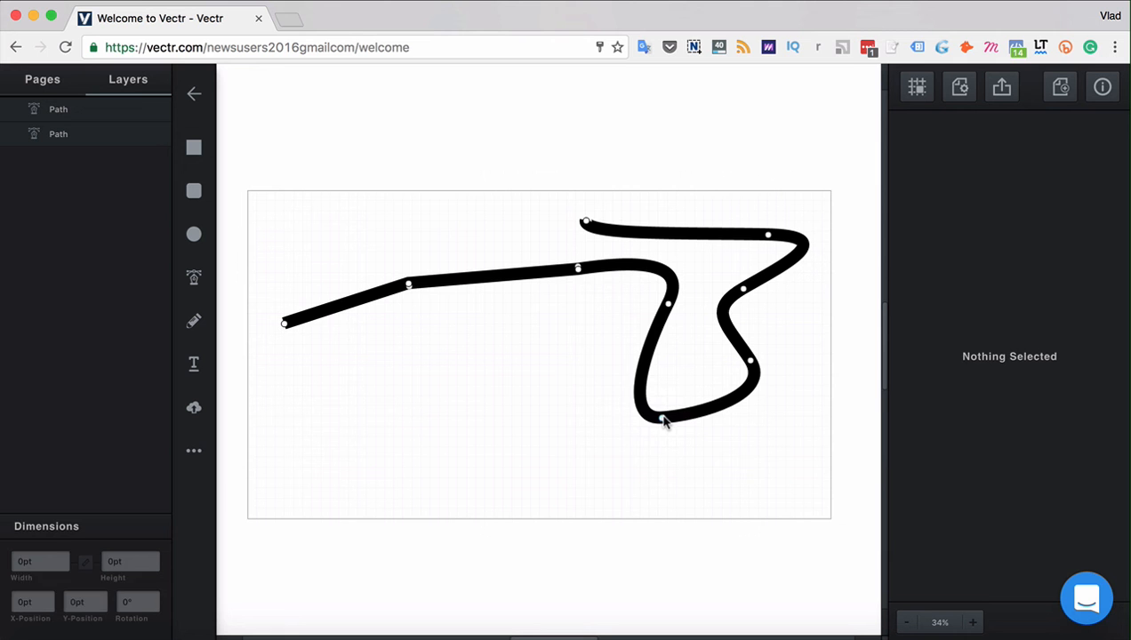
{"action": "left_click_drag", "start_coordinate": [666, 420], "coordinate": [662, 418]}
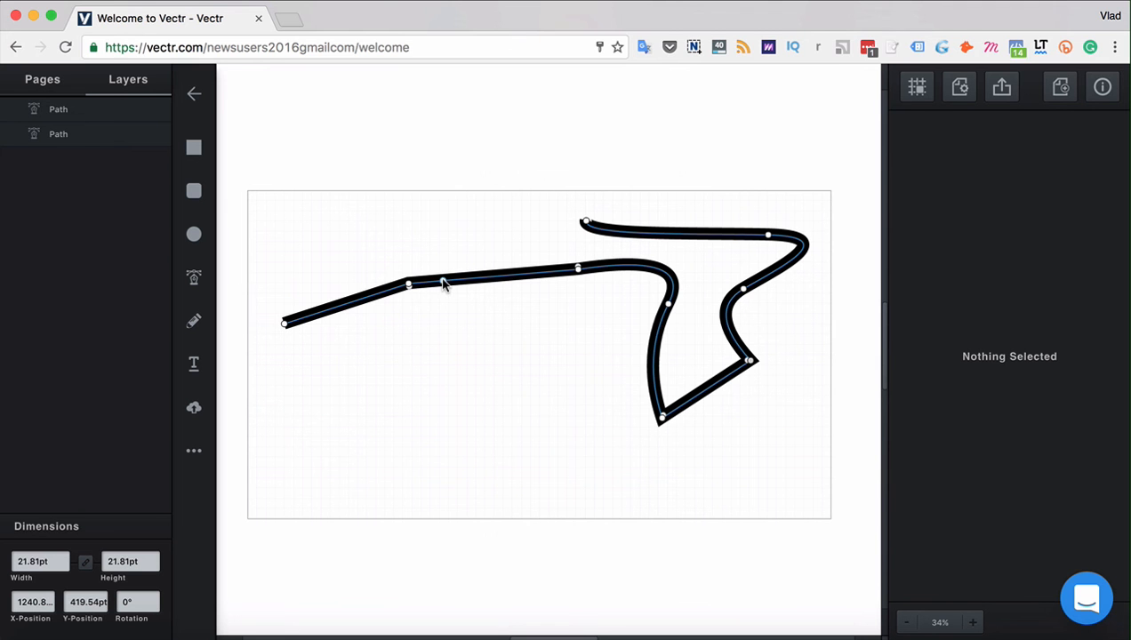
Drag the path's second anchor down in two pulls until the left section forms a V
{"action": "left_click_drag", "start_coordinate": [409, 285], "coordinate": [409, 356]}
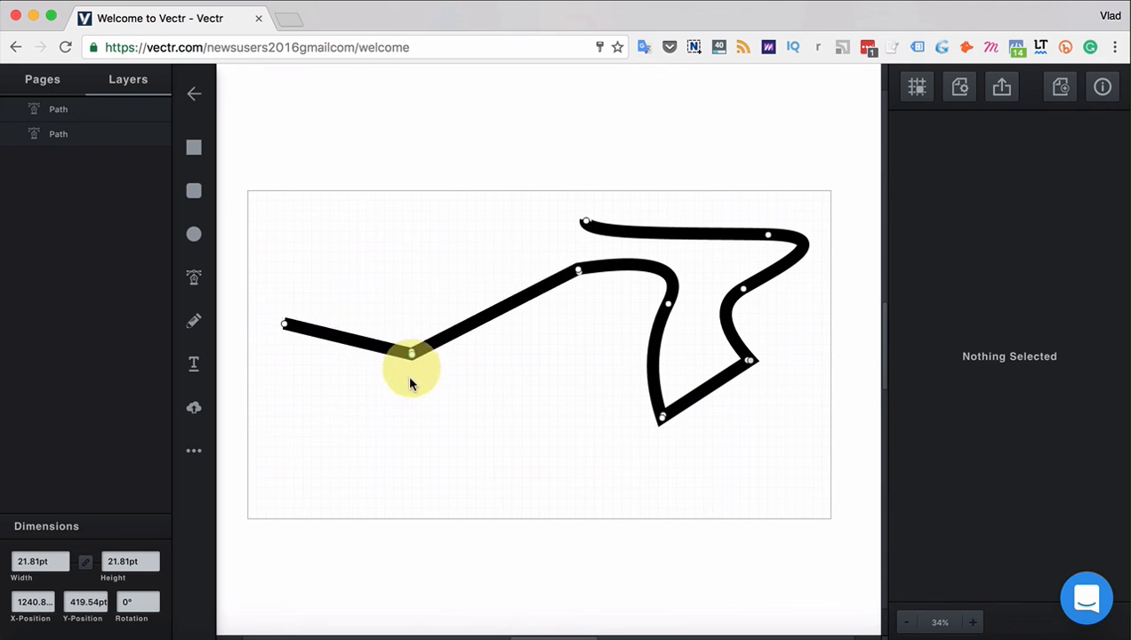
{"action": "left_click_drag", "start_coordinate": [413, 356], "coordinate": [448, 407]}
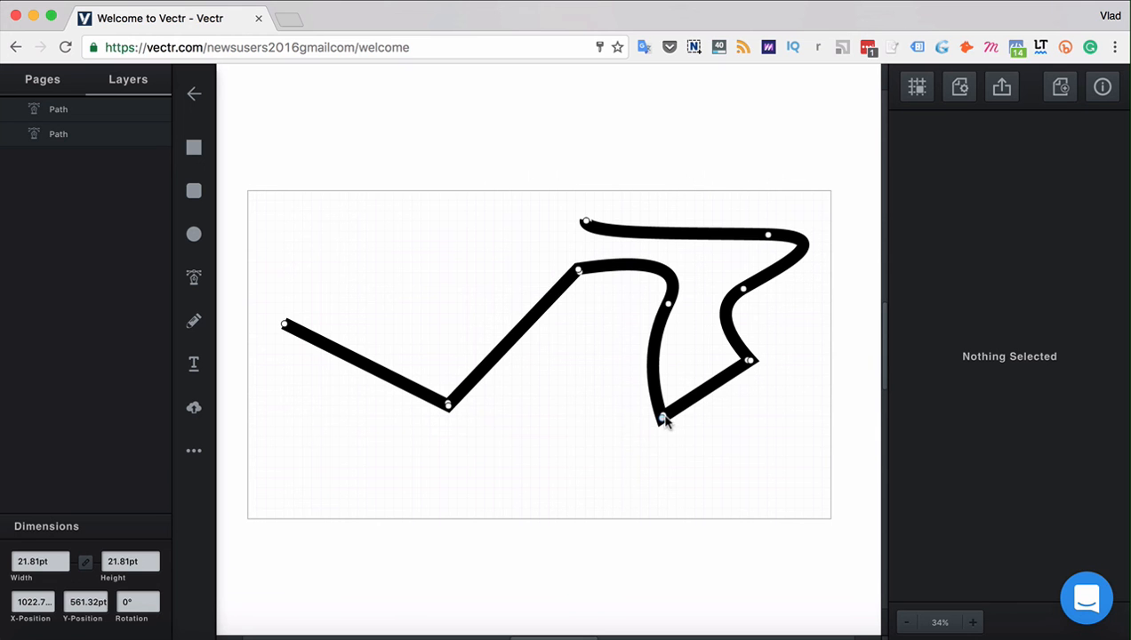
{"action": "mouse_move", "coordinate": [662, 424]}
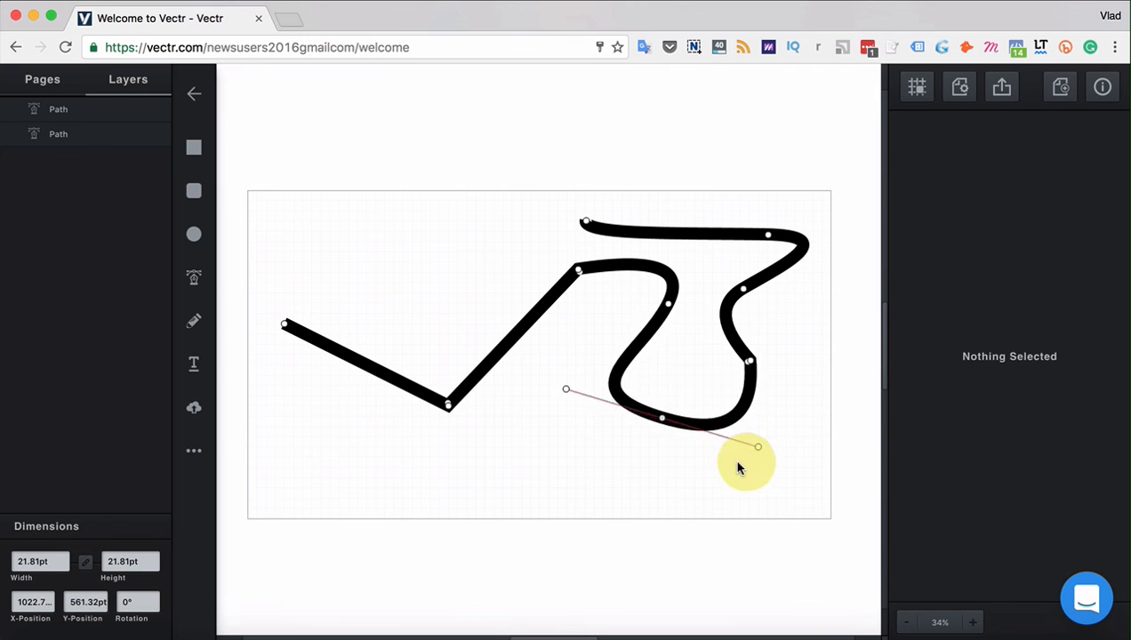
Pull the bottom anchor's bezier handles to round the loop's bottom and balance its width
{"action": "left_click_drag", "start_coordinate": [758, 446], "coordinate": [740, 427]}
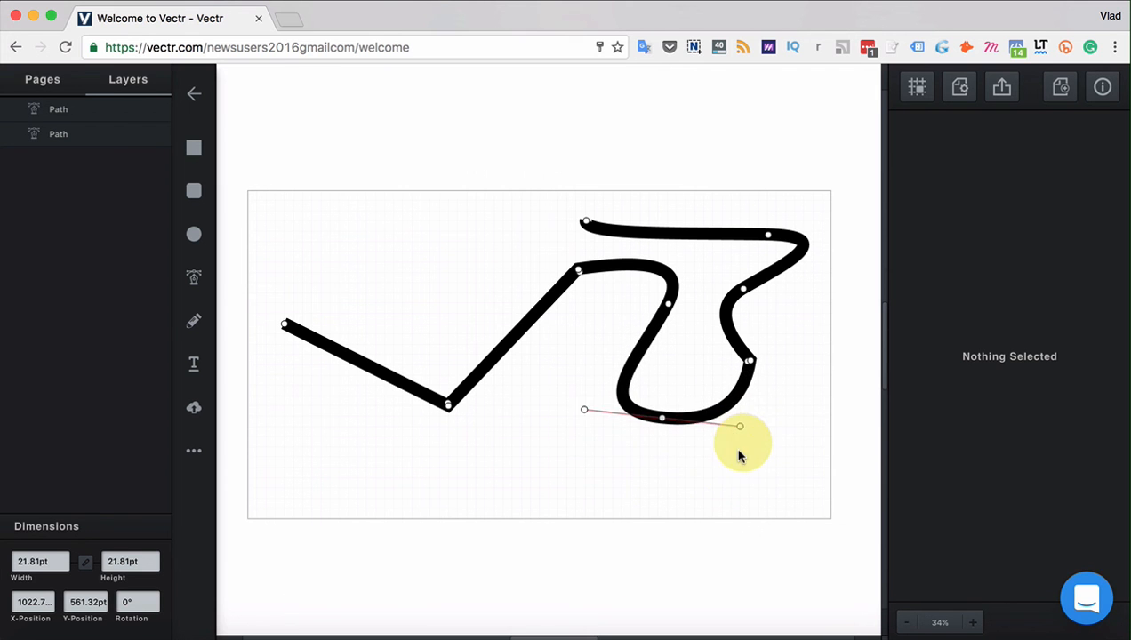
{"action": "left_click_drag", "start_coordinate": [740, 427], "coordinate": [614, 441]}
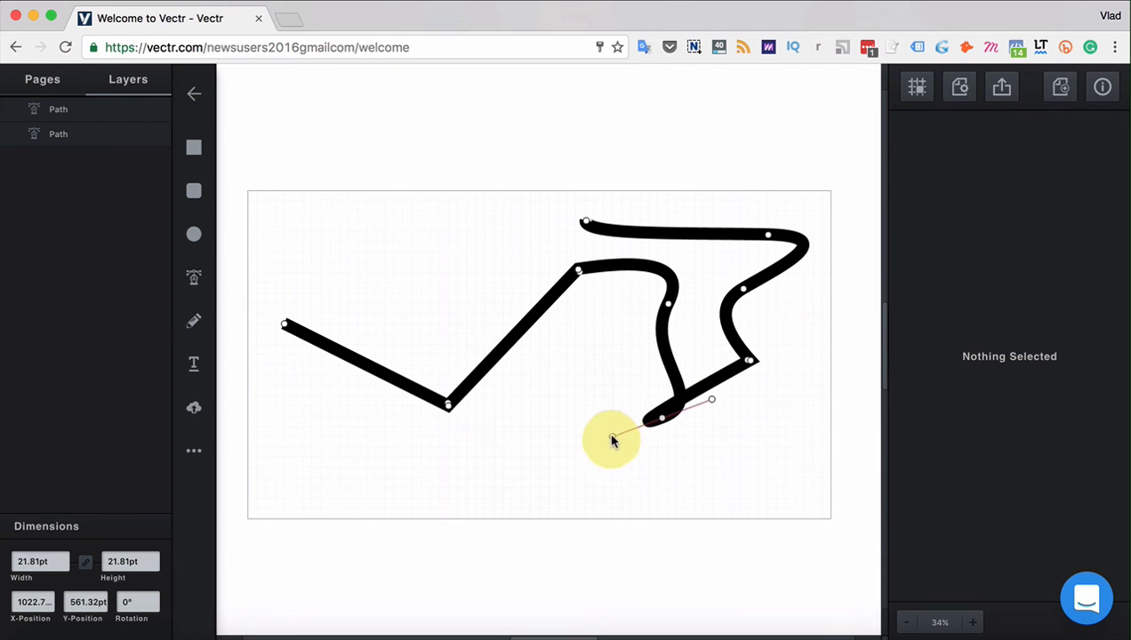
{"action": "left_click_drag", "start_coordinate": [614, 442], "coordinate": [756, 388]}
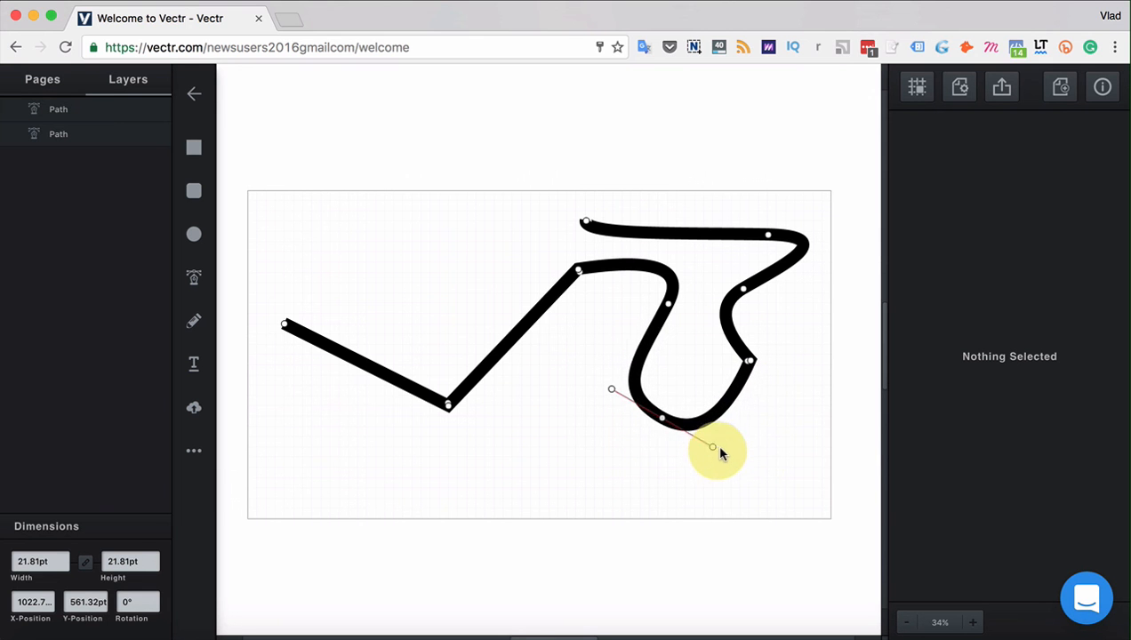
{"action": "left_click_drag", "start_coordinate": [711, 446], "coordinate": [685, 436]}
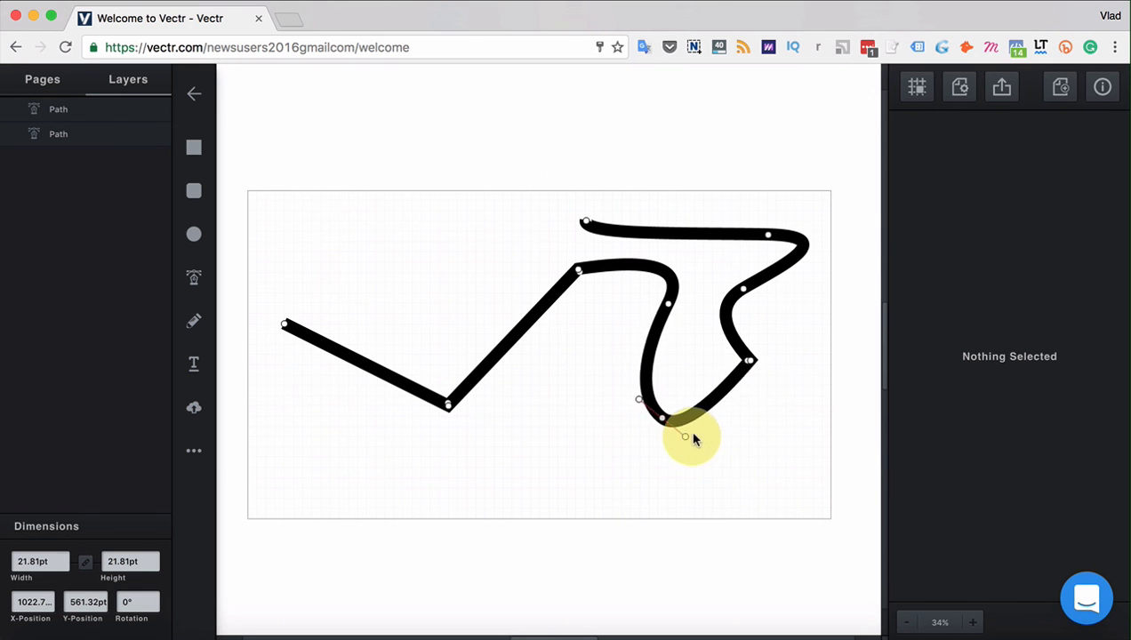
{"action": "left_click_drag", "start_coordinate": [685, 436], "coordinate": [739, 448]}
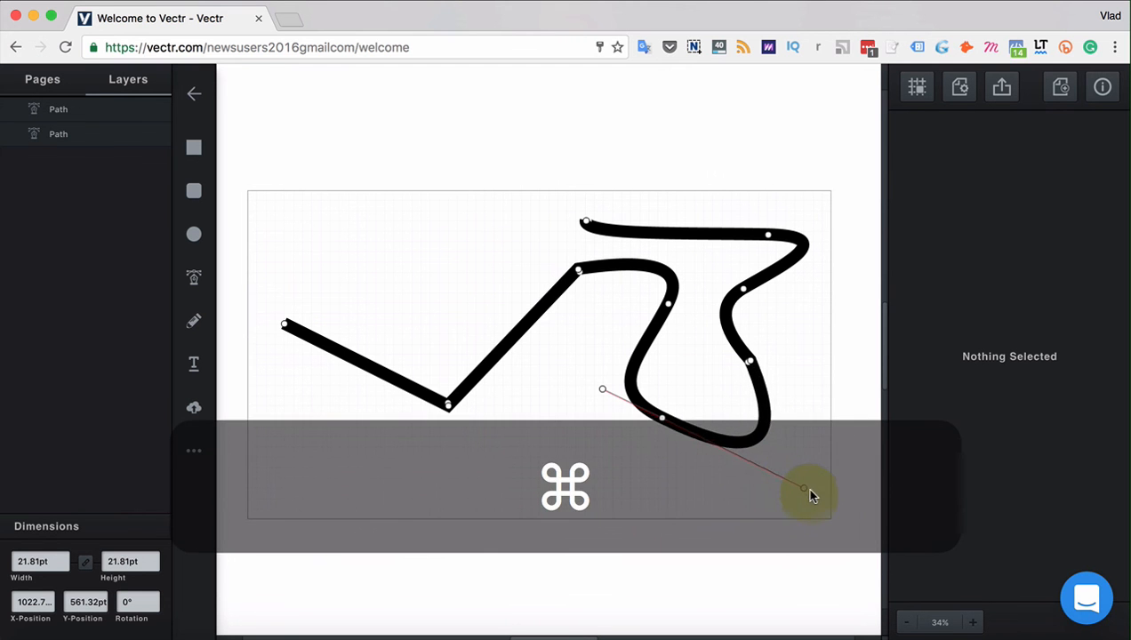
Adjust the right-side handle independently until the loop's bottom is smoothly rounded
{"action": "left_click_drag", "start_coordinate": [808, 491], "coordinate": [833, 377]}
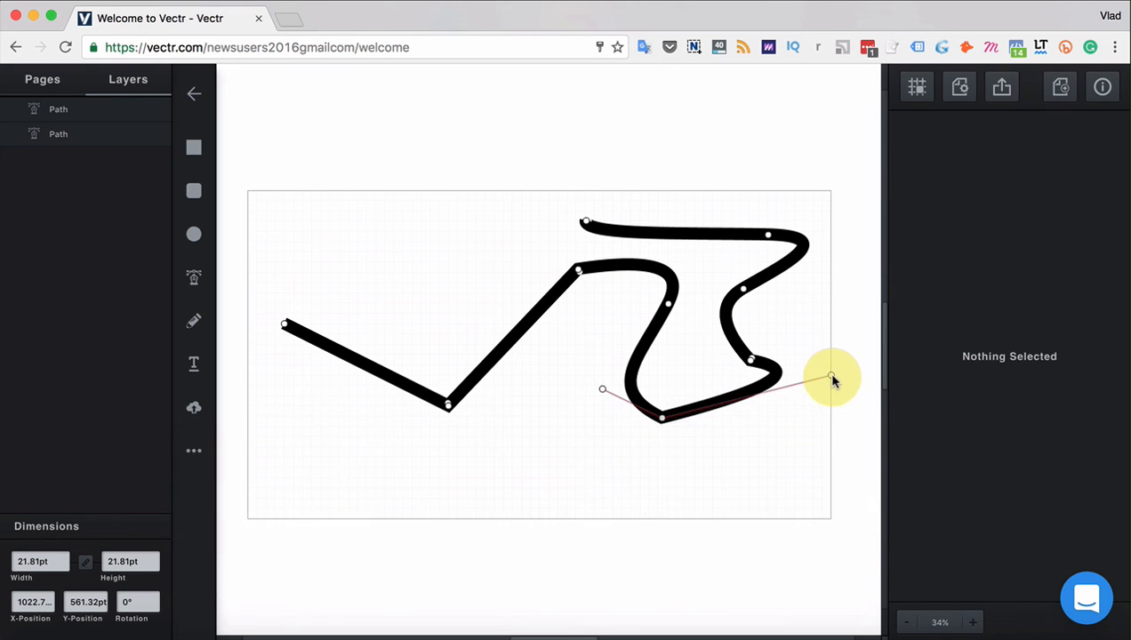
{"action": "left_click_drag", "start_coordinate": [833, 377], "coordinate": [712, 513]}
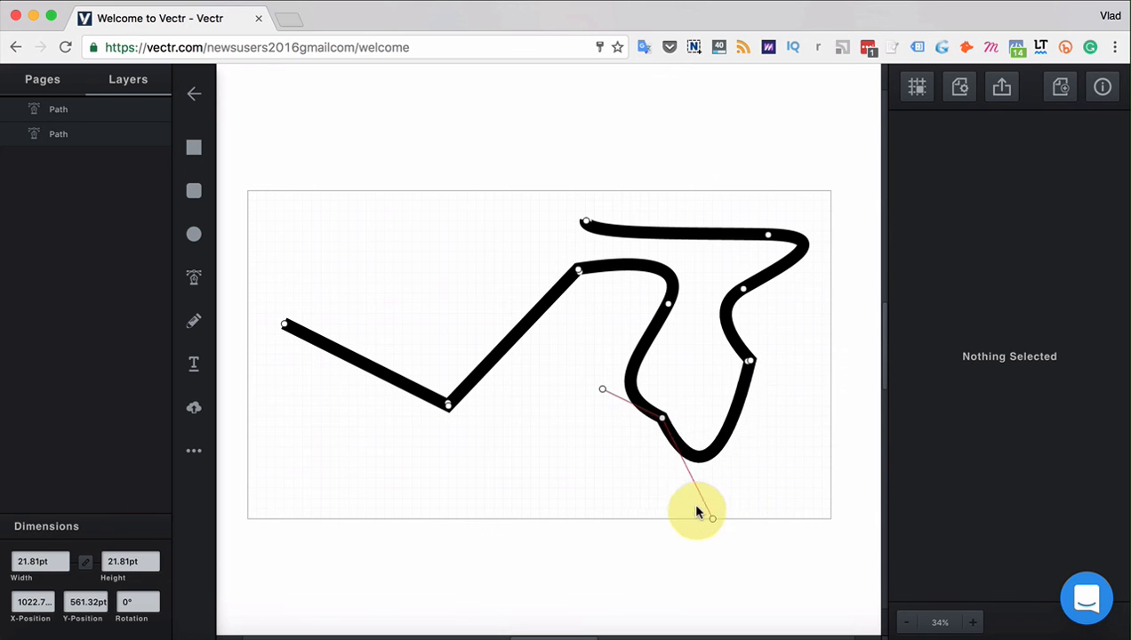
{"action": "left_click_drag", "start_coordinate": [697, 513], "coordinate": [814, 472]}
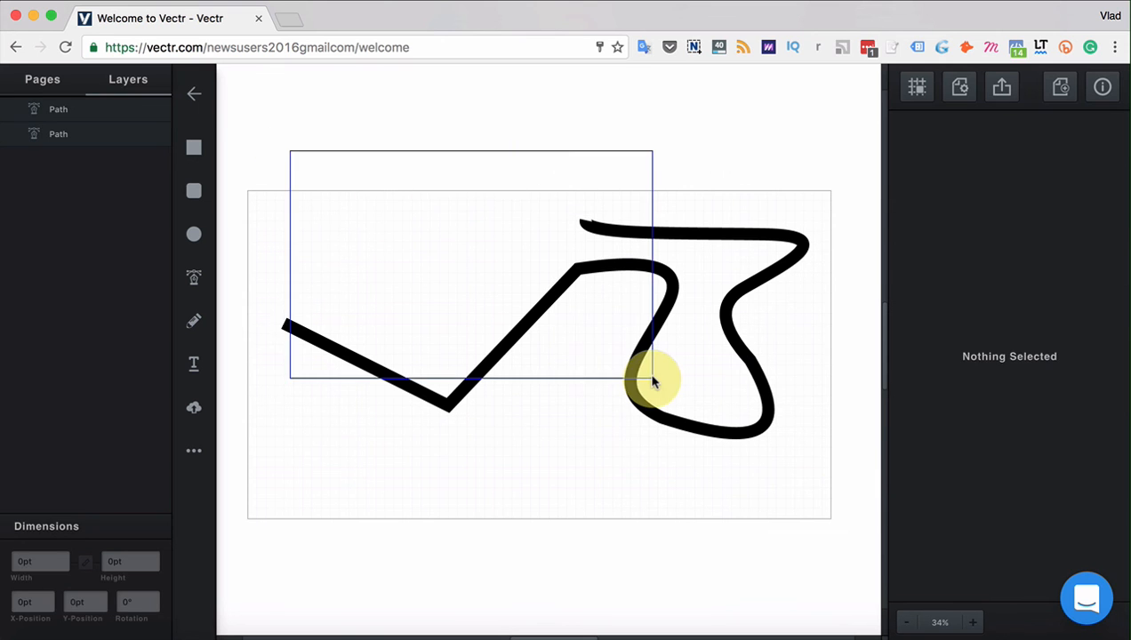
Leave the freehand path, then slant the rectangle's top-left corner inward and round its top-right corner
{"action": "left_click", "coordinate": [655, 380]}
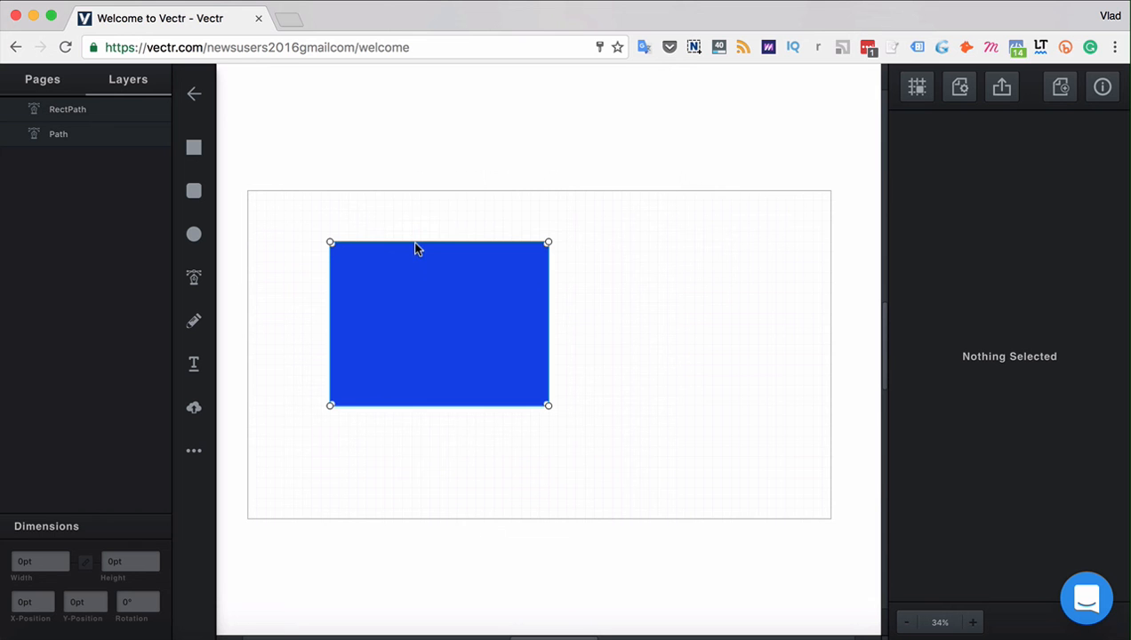
{"action": "left_click_drag", "start_coordinate": [331, 242], "coordinate": [377, 256]}
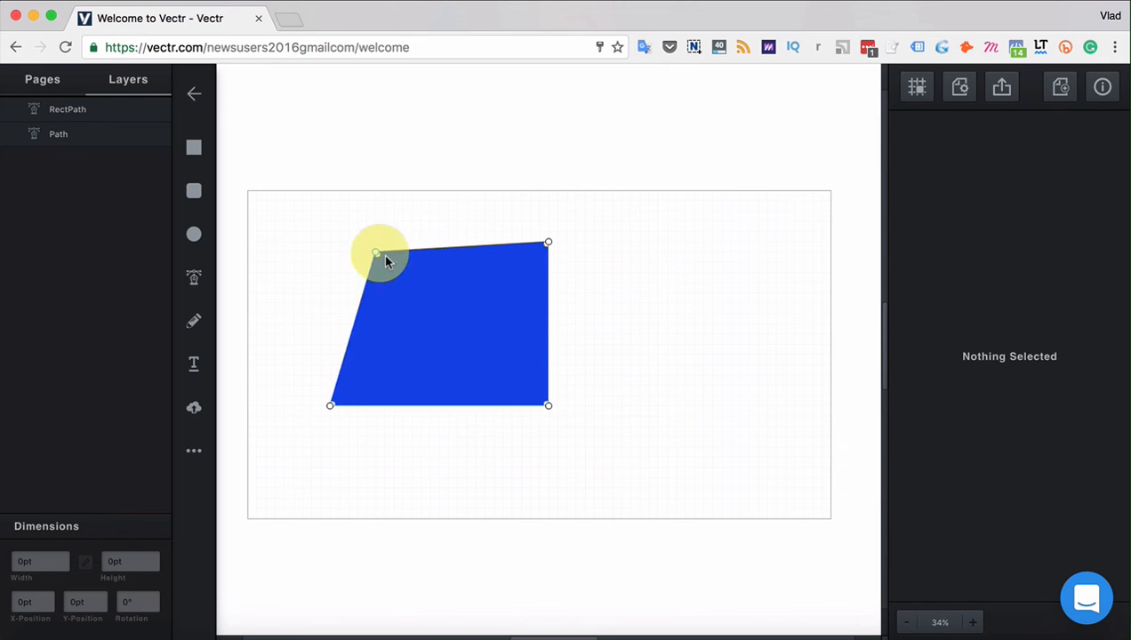
{"action": "left_click_drag", "start_coordinate": [375, 256], "coordinate": [532, 274]}
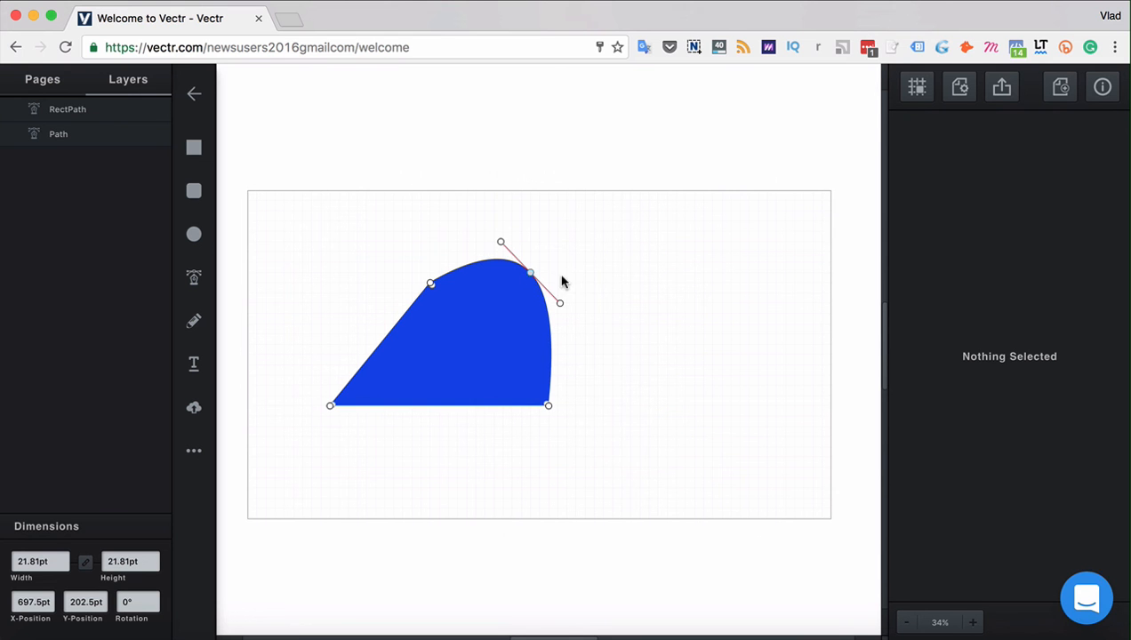
Drag the top-right handles outward so that side bulges into a rounded curve
{"action": "left_click_drag", "start_coordinate": [559, 303], "coordinate": [605, 338]}
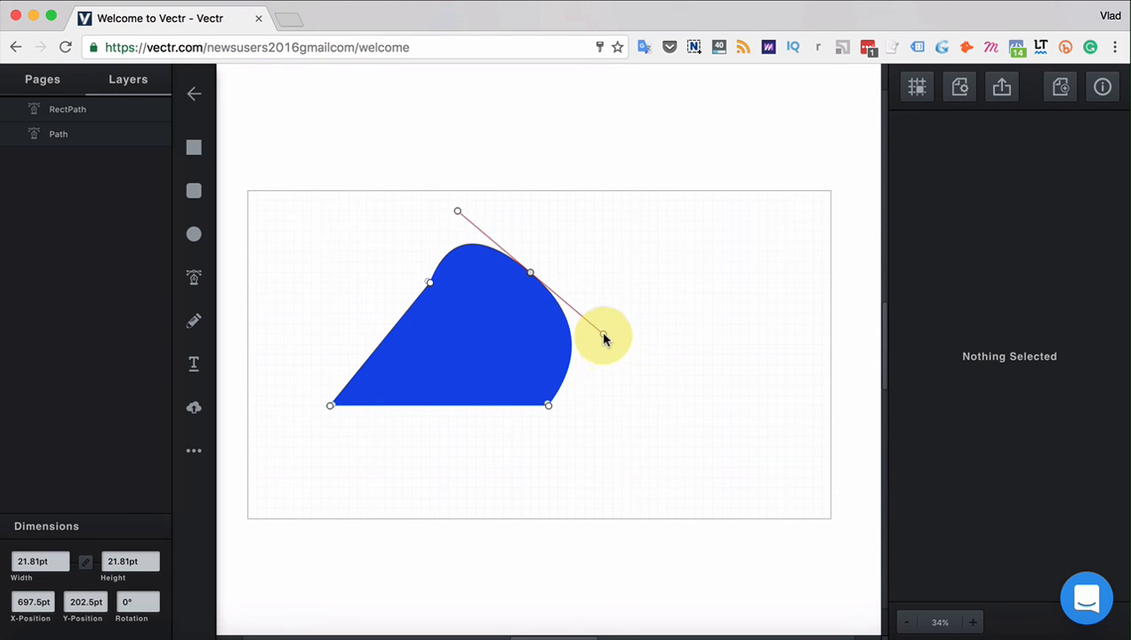
{"action": "left_click_drag", "start_coordinate": [604, 337], "coordinate": [601, 354]}
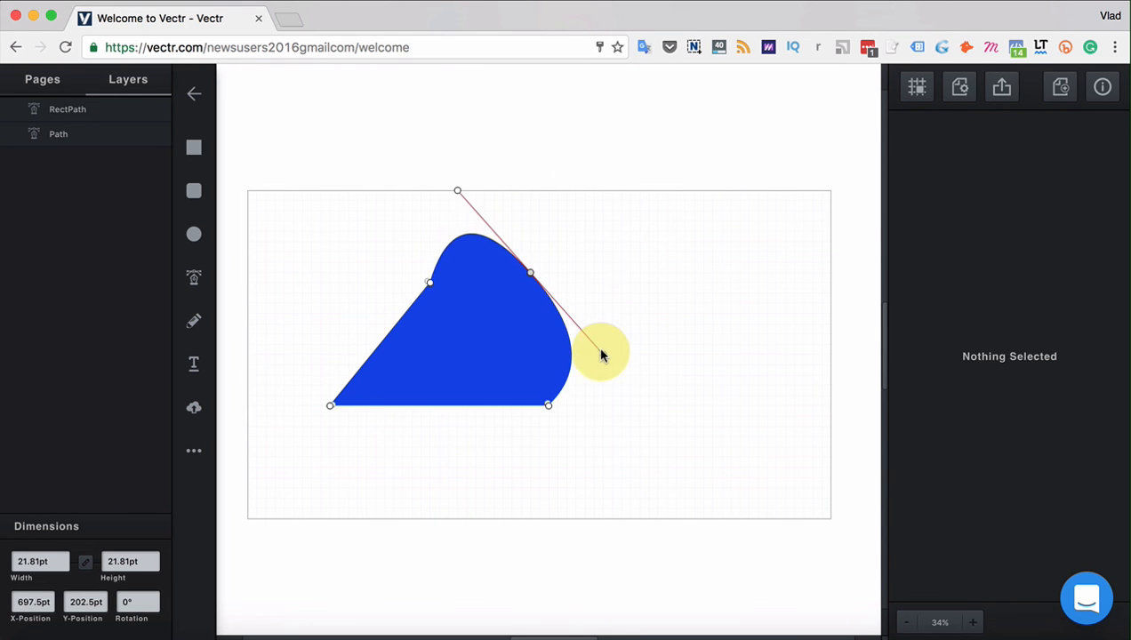